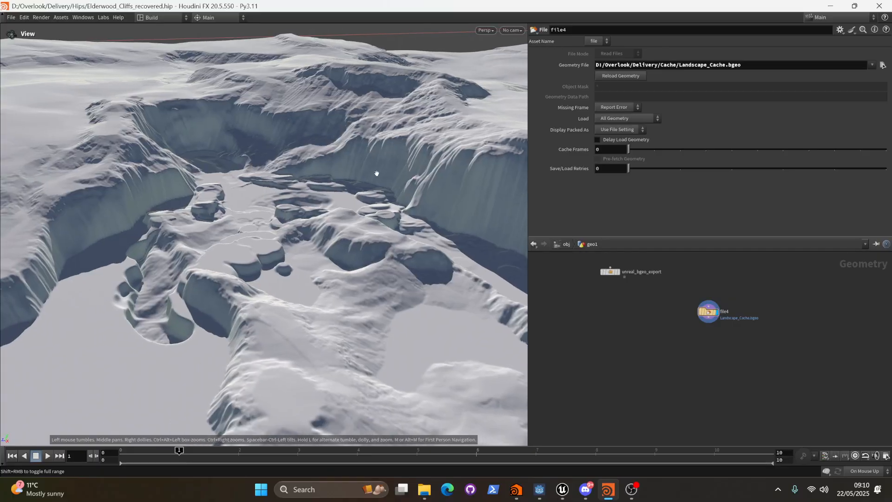
Step: Search the node menu for 'hf mask' to list heightfield mask nodes
{"action": "left_click_drag", "start_coordinate": [375, 173], "coordinate": [337, 179]}
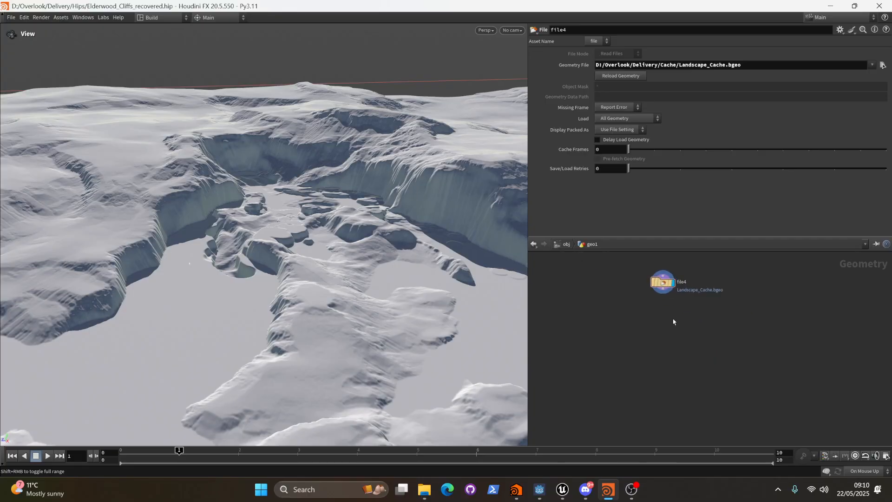
{"action": "key", "text": "tab"}
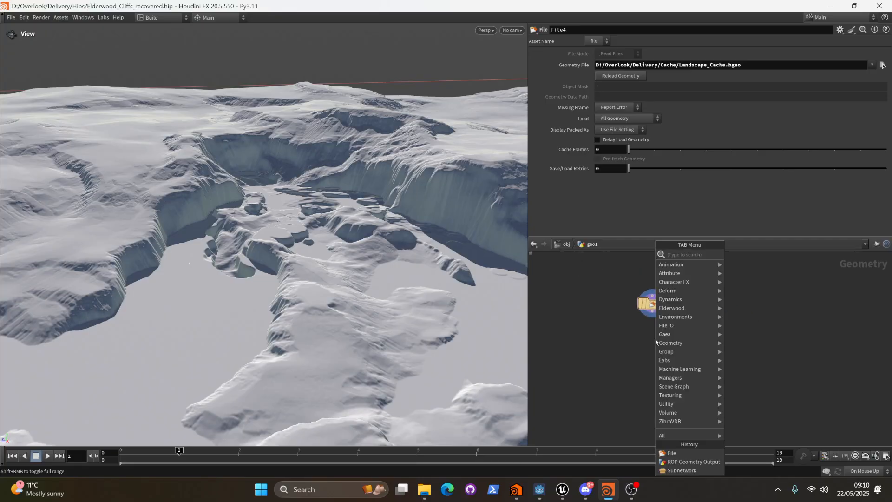
{"action": "type", "text": "hf mask"}
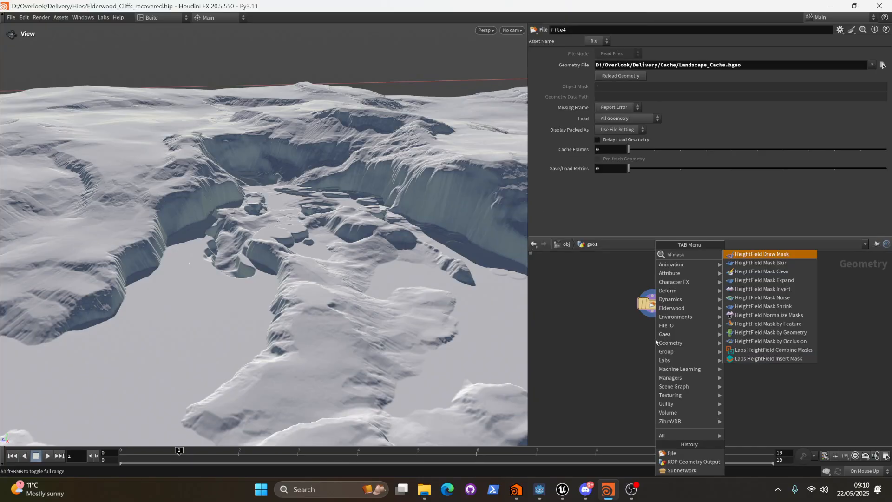
Step: Add a HeightField Mask by Feature node and lower its slope angle range to mask the cliffs red
{"action": "left_click", "coordinate": [767, 323]}
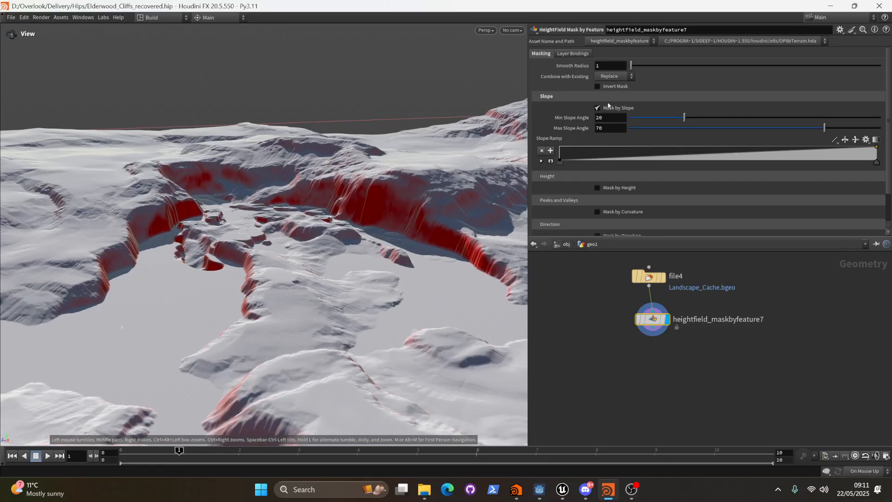
{"action": "mouse_move", "coordinate": [854, 153]}
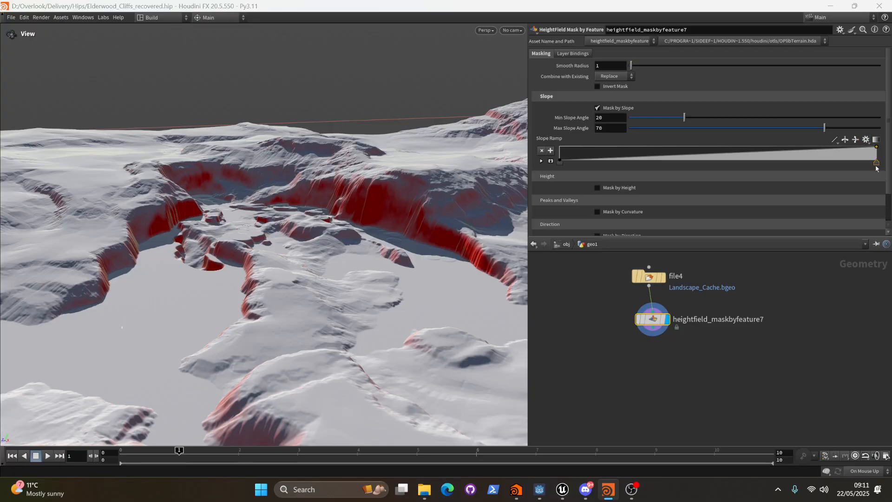
{"action": "left_click_drag", "start_coordinate": [683, 117], "coordinate": [690, 117]}
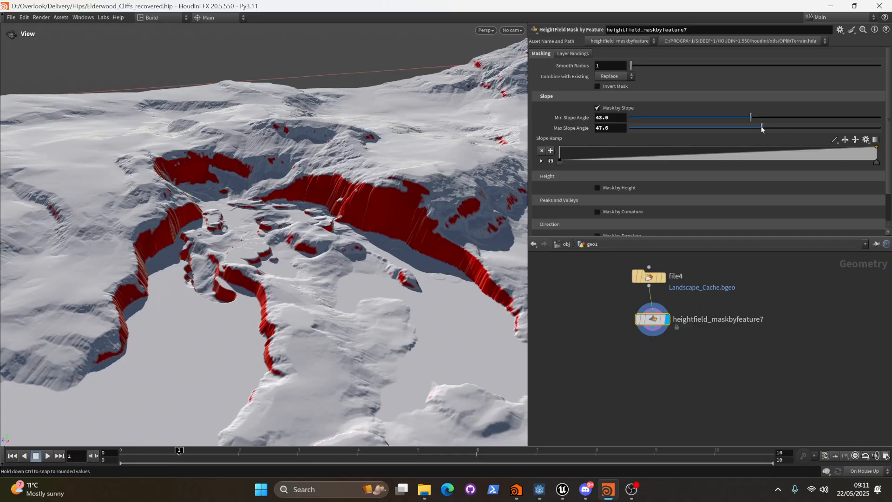
{"action": "left_click_drag", "start_coordinate": [751, 118], "coordinate": [718, 117]}
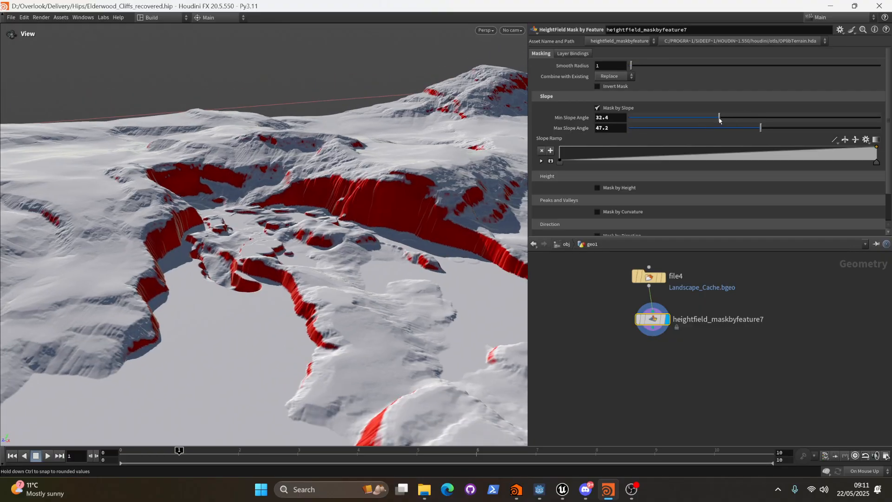
{"action": "left_click_drag", "start_coordinate": [719, 117], "coordinate": [691, 117]}
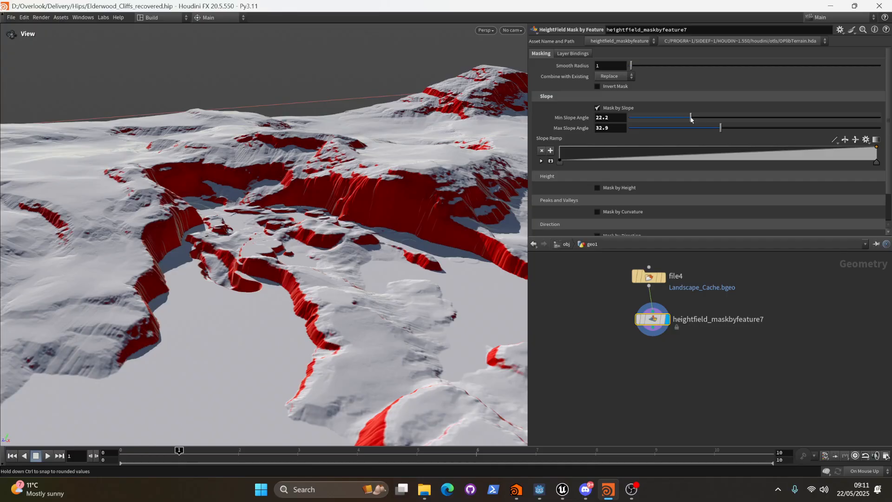
{"action": "left_click_drag", "start_coordinate": [690, 117], "coordinate": [678, 117]}
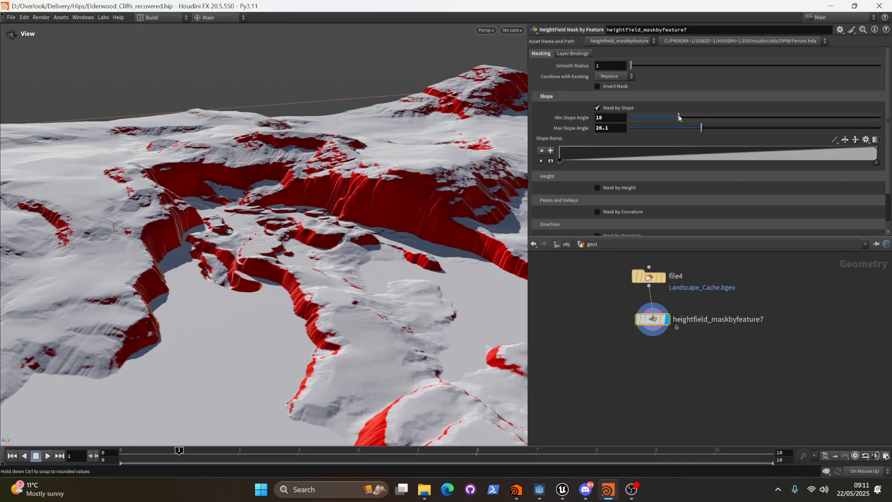
{"action": "left_click_drag", "start_coordinate": [701, 127], "coordinate": [694, 127]}
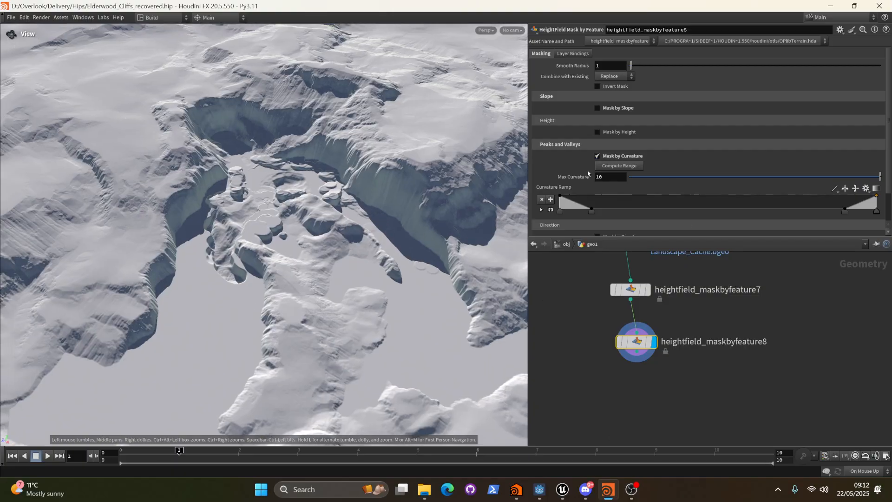
Step: Set the curvature mask's Combine with Existing to Maximum so both masks show
{"action": "left_click", "coordinate": [616, 75]}
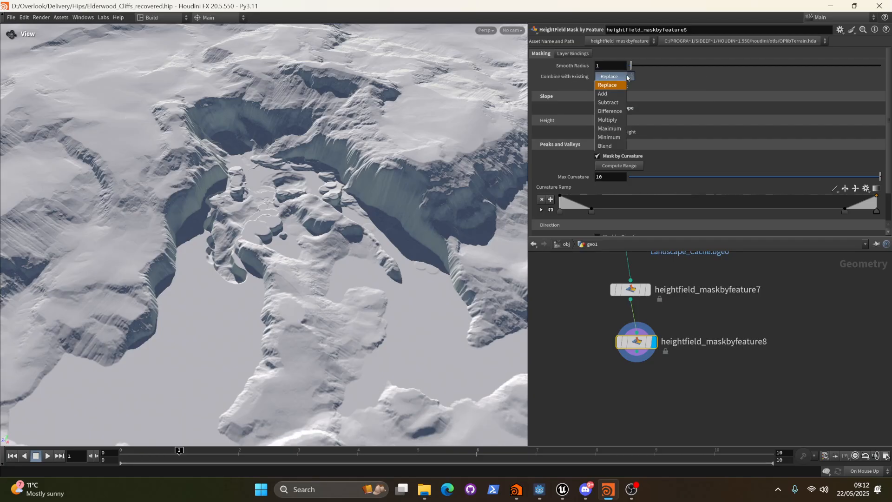
{"action": "left_click", "coordinate": [609, 128]}
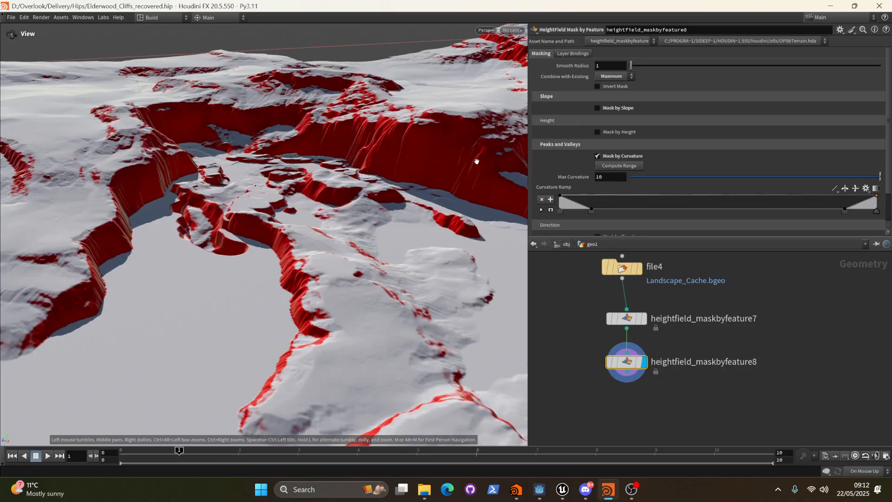
Step: Lower Max Curvature from 1 toward zero and reshape the ramp to mask convex bulges
{"action": "left_click_drag", "start_coordinate": [476, 161], "coordinate": [389, 147]}
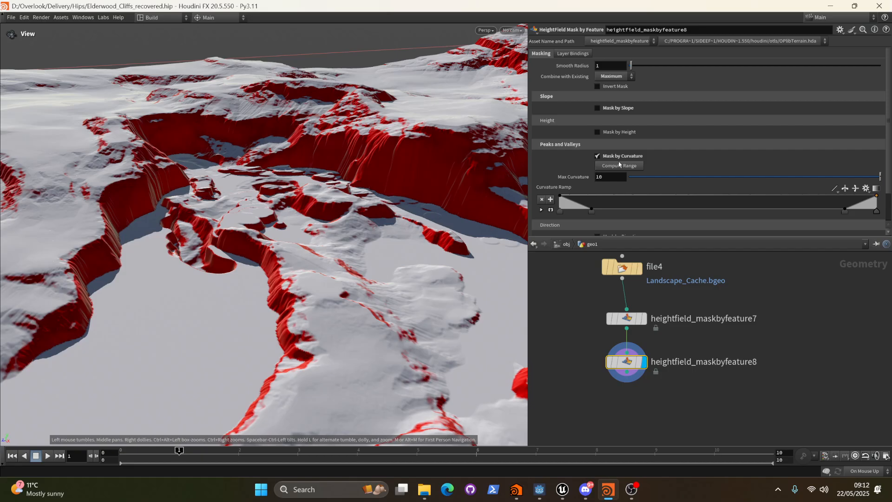
{"action": "left_click_drag", "start_coordinate": [630, 177], "coordinate": [678, 177]}
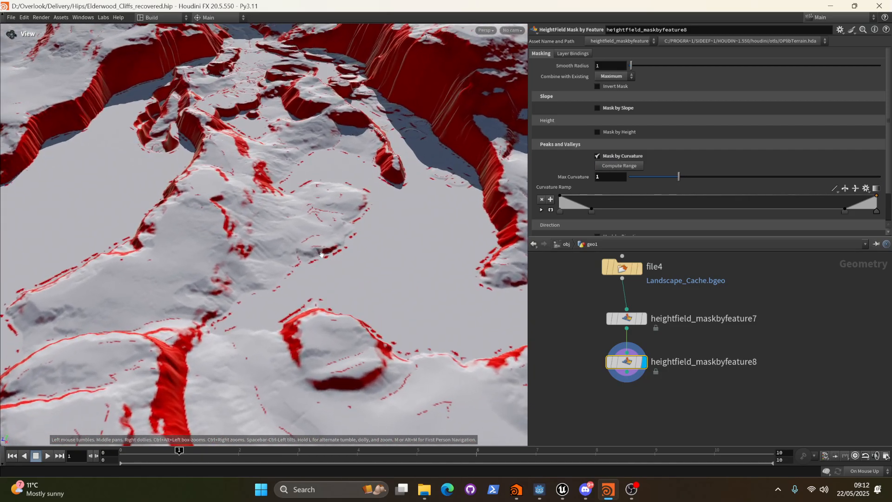
{"action": "left_click_drag", "start_coordinate": [320, 255], "coordinate": [319, 327]}
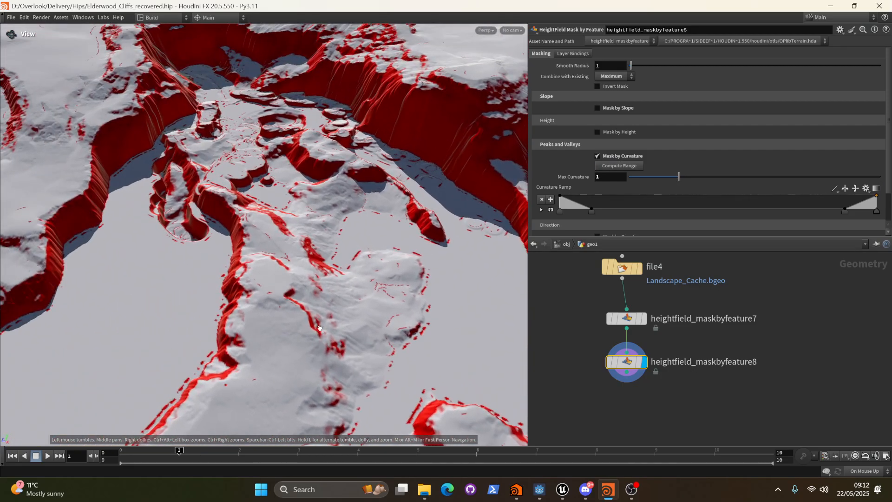
{"action": "left_click_drag", "start_coordinate": [677, 177], "coordinate": [636, 177]}
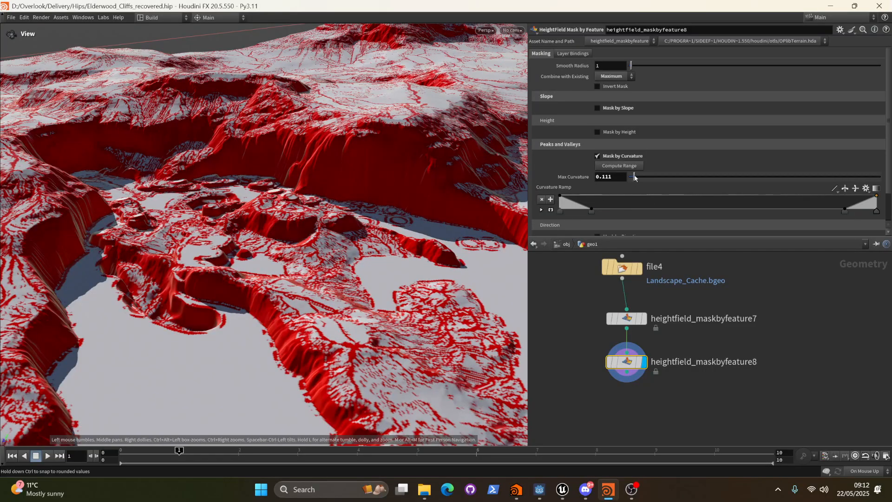
{"action": "left_click_drag", "start_coordinate": [633, 176], "coordinate": [630, 177]}
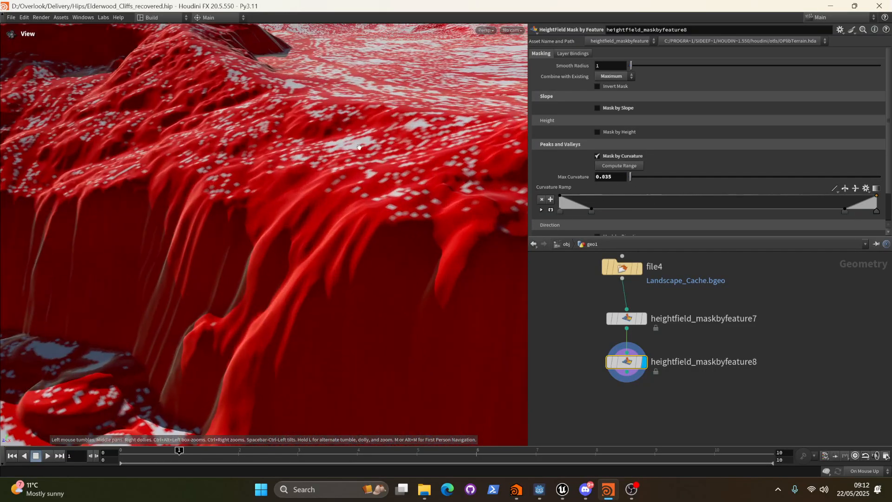
{"action": "left_click_drag", "start_coordinate": [359, 145], "coordinate": [222, 214]}
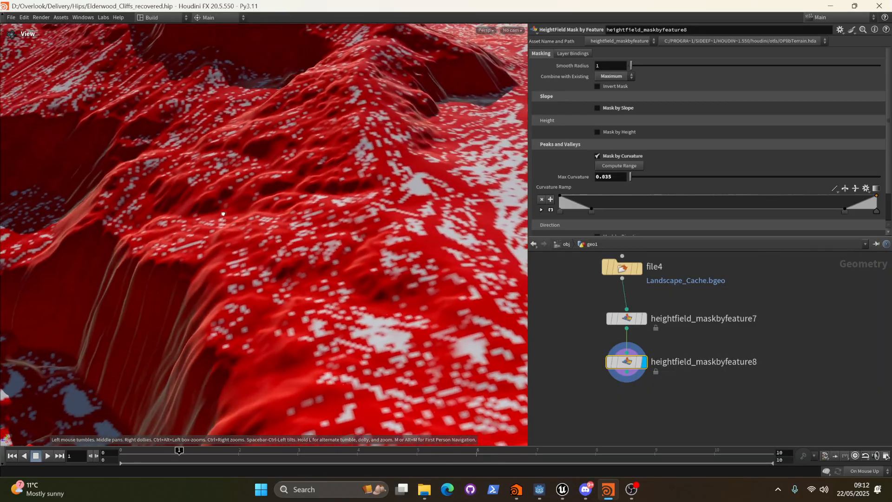
{"action": "left_click_drag", "start_coordinate": [222, 214], "coordinate": [347, 204]}
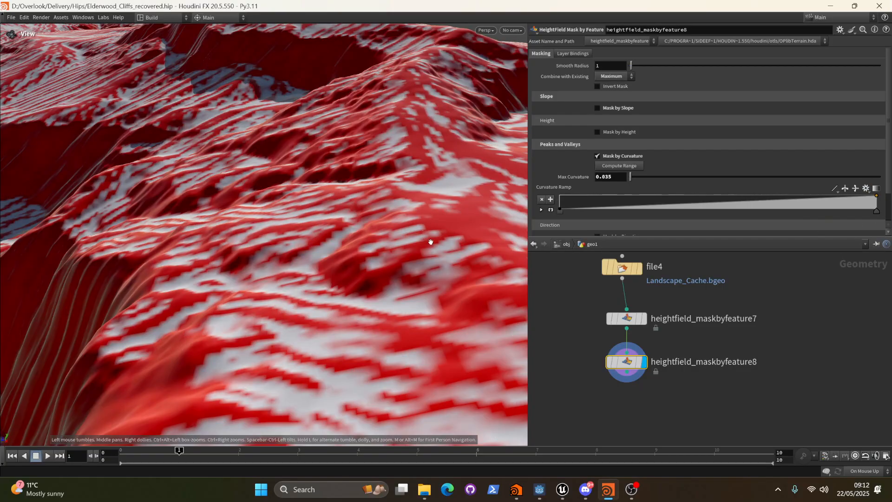
{"action": "left_click_drag", "start_coordinate": [430, 242], "coordinate": [355, 233]}
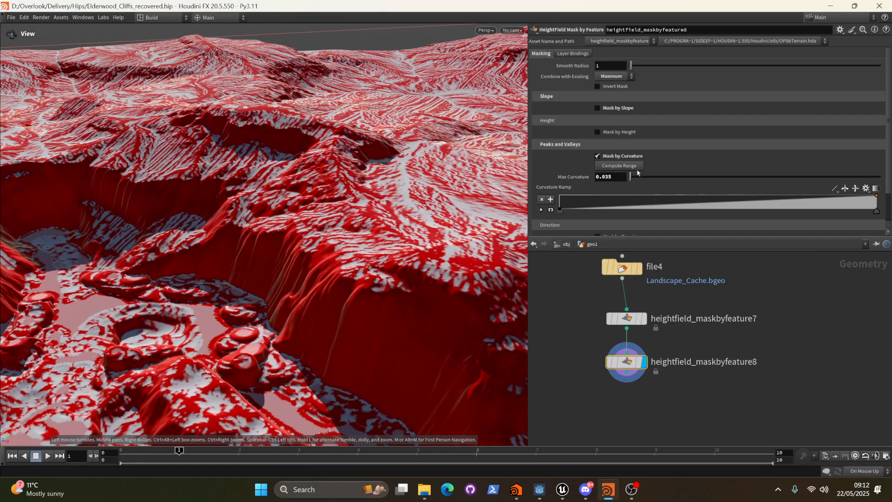
Step: Try Max Curvature values 0.111, 0.082, 0.64, 0.32 and above 1, ending near zero
{"action": "left_click_drag", "start_coordinate": [630, 176], "coordinate": [635, 177]}
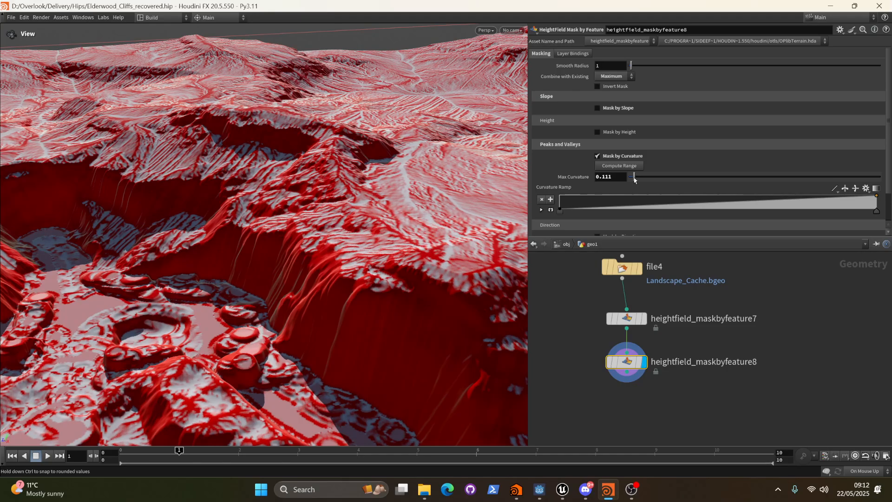
{"action": "left_click_drag", "start_coordinate": [634, 176], "coordinate": [630, 177]}
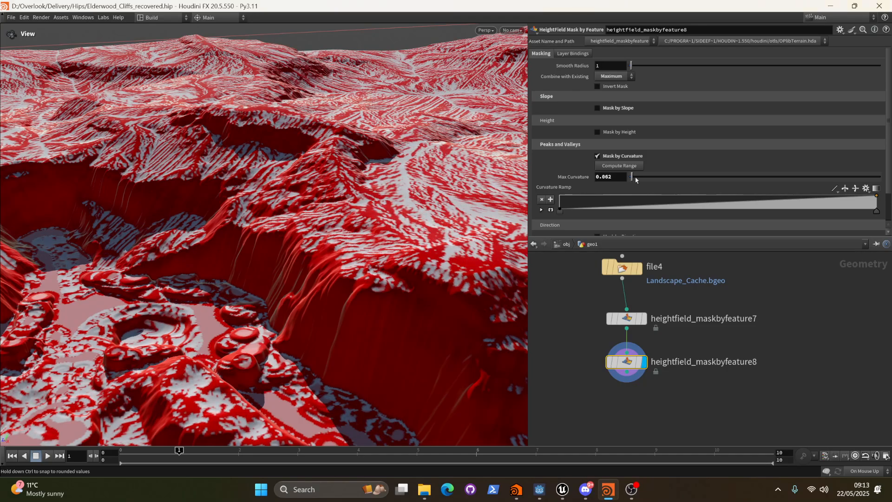
{"action": "left_click_drag", "start_coordinate": [632, 177], "coordinate": [651, 177]}
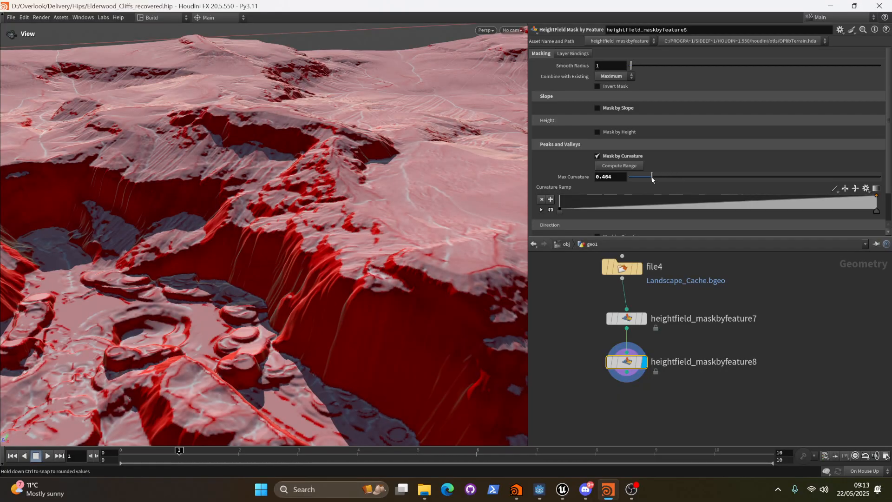
{"action": "left_click_drag", "start_coordinate": [651, 177], "coordinate": [660, 176]}
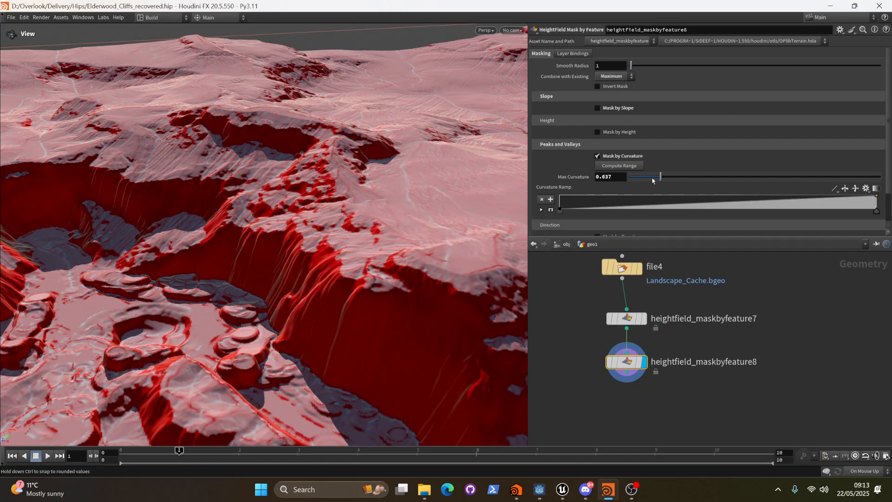
{"action": "left_click_drag", "start_coordinate": [660, 176], "coordinate": [640, 177]}
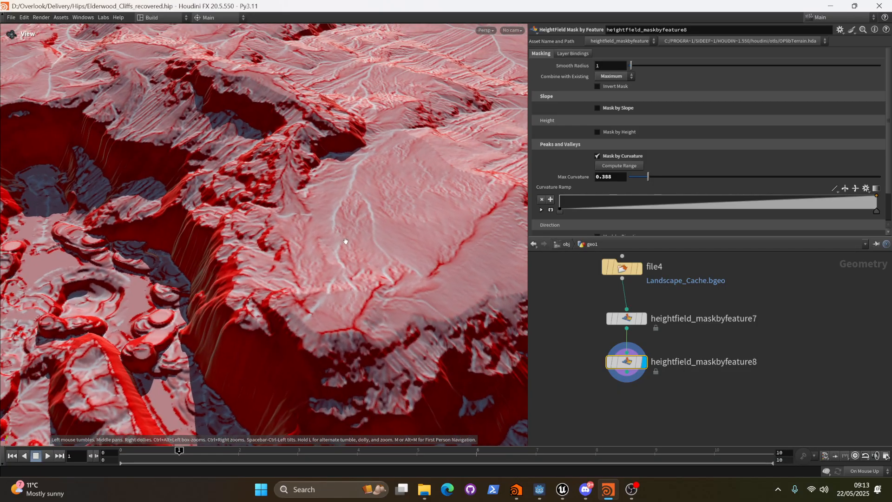
{"action": "left_click_drag", "start_coordinate": [645, 177], "coordinate": [643, 177]}
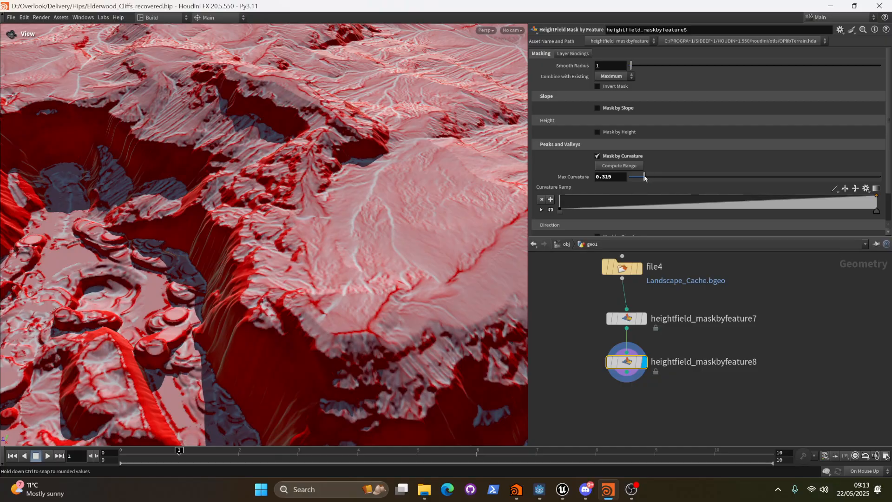
{"action": "left_click_drag", "start_coordinate": [644, 177], "coordinate": [697, 177]}
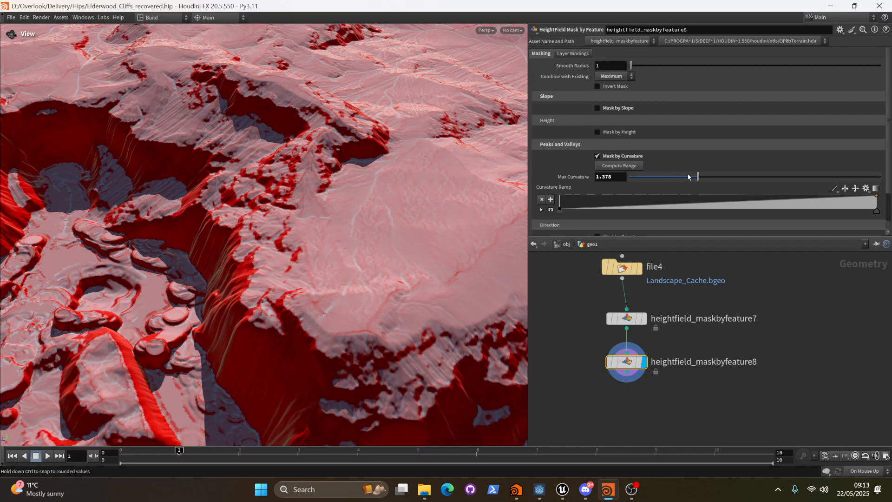
{"action": "left_click_drag", "start_coordinate": [698, 176], "coordinate": [632, 176]}
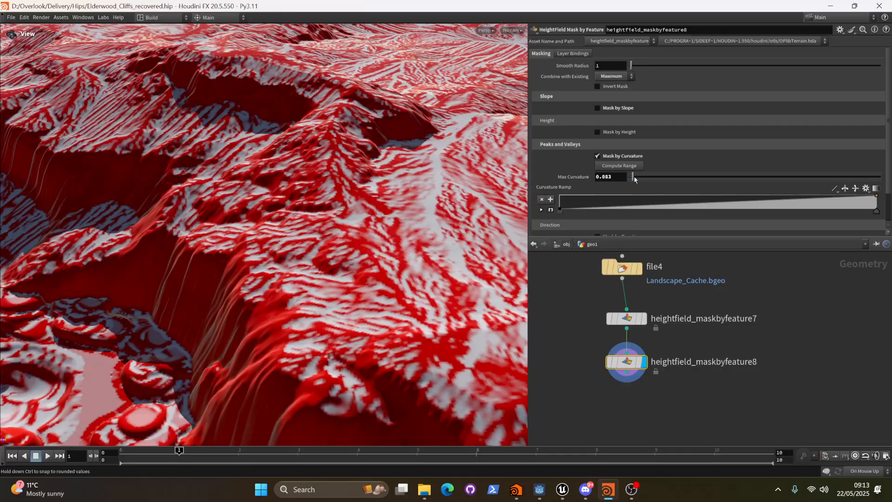
Step: Reshape the curvature ramp and settle Max Curvature at 0.187, leaving thin red ridge streaks
{"action": "left_click_drag", "start_coordinate": [630, 177], "coordinate": [654, 177]}
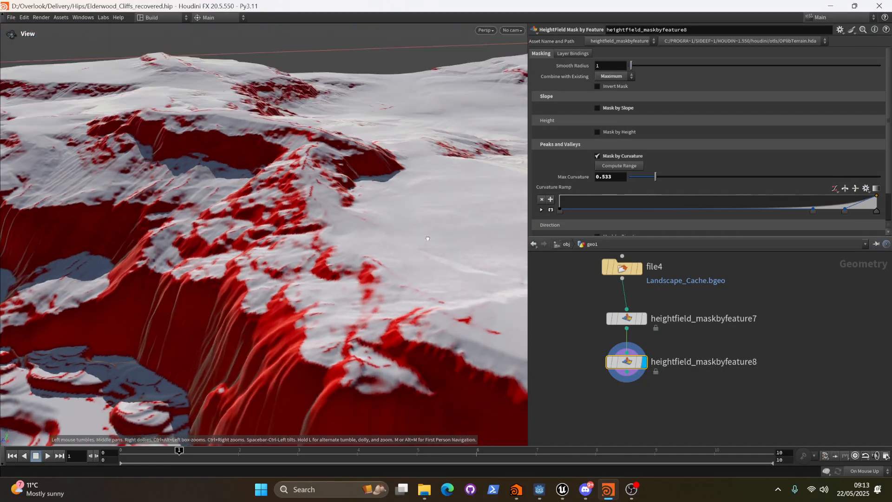
{"action": "left_click_drag", "start_coordinate": [654, 176], "coordinate": [645, 176]}
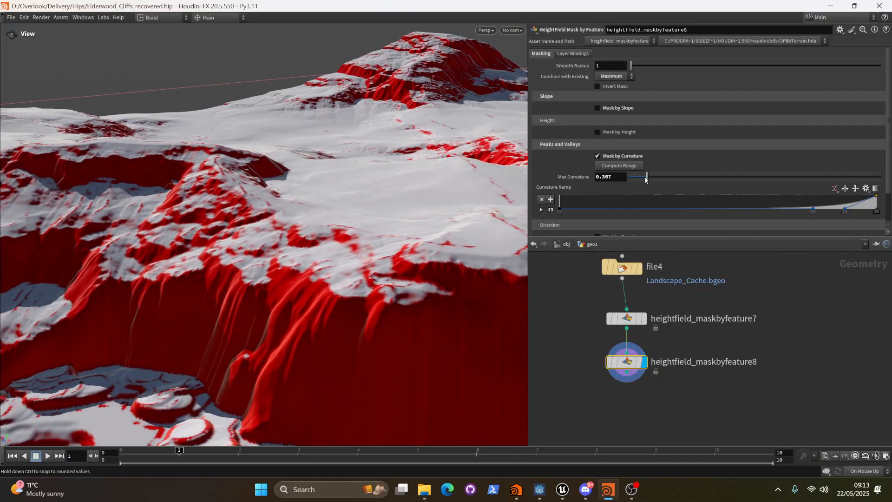
{"action": "left_click_drag", "start_coordinate": [645, 176], "coordinate": [636, 177]}
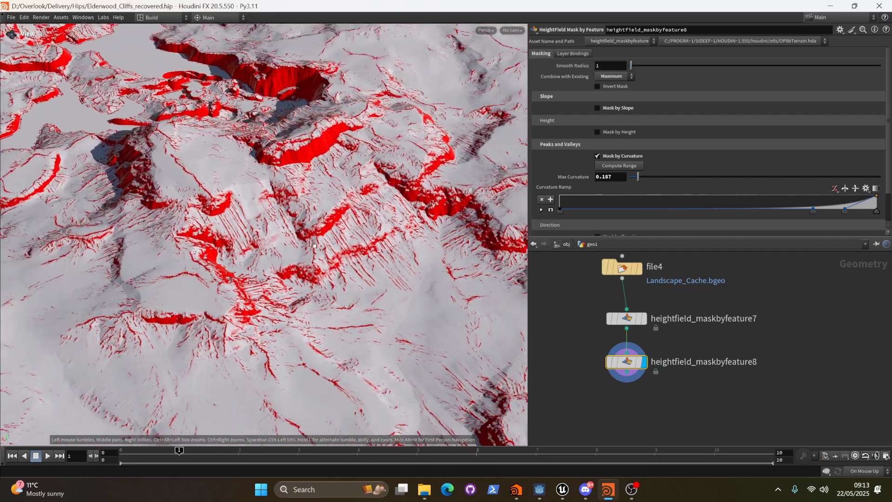
{"action": "left_click_drag", "start_coordinate": [313, 245], "coordinate": [311, 209]}
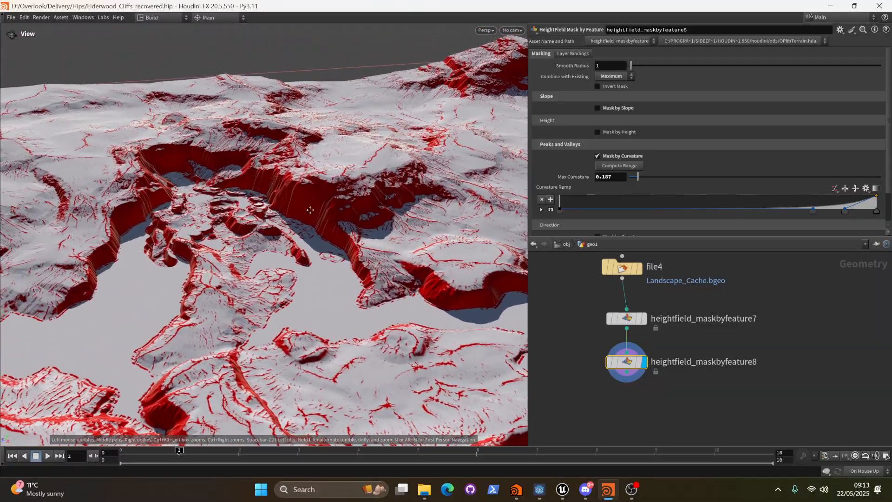
{"action": "left_click_drag", "start_coordinate": [310, 209], "coordinate": [256, 188]}
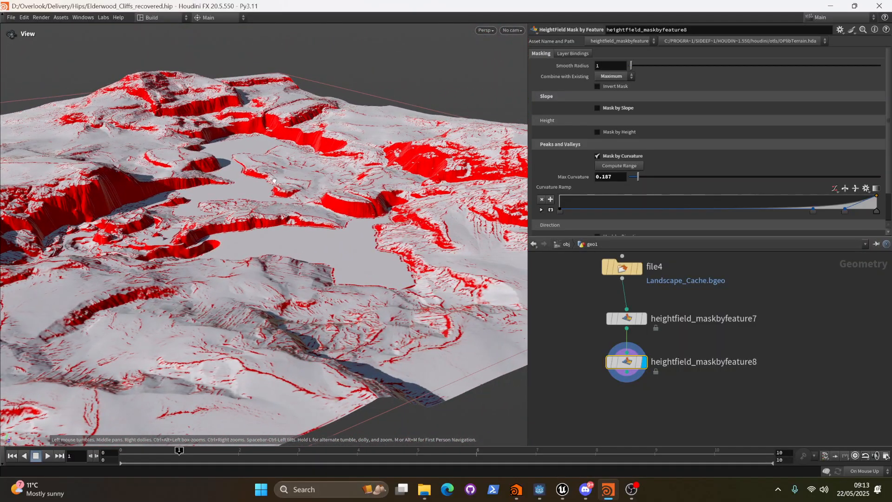
{"action": "left_click_drag", "start_coordinate": [274, 179], "coordinate": [450, 335]}
{"action": "type", "text": "h"}
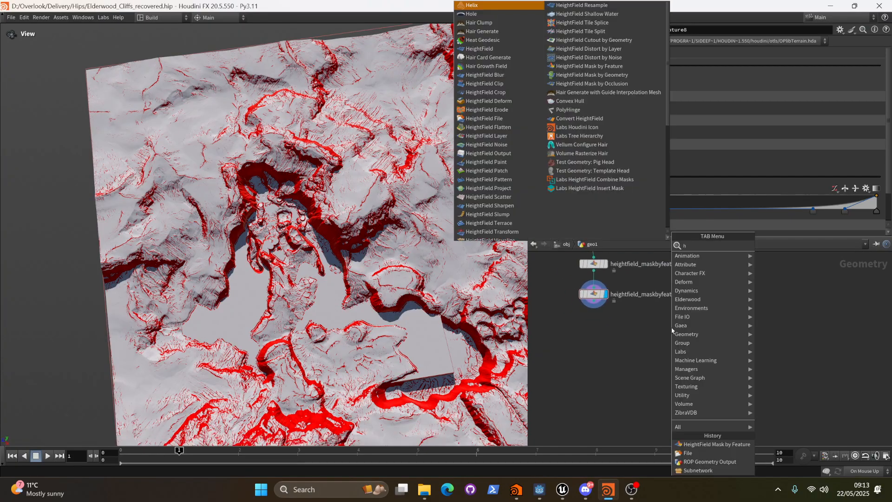
Step: Insert heightfield_crop2 between file4 and the first mask node
{"action": "left_click", "coordinate": [487, 92]}
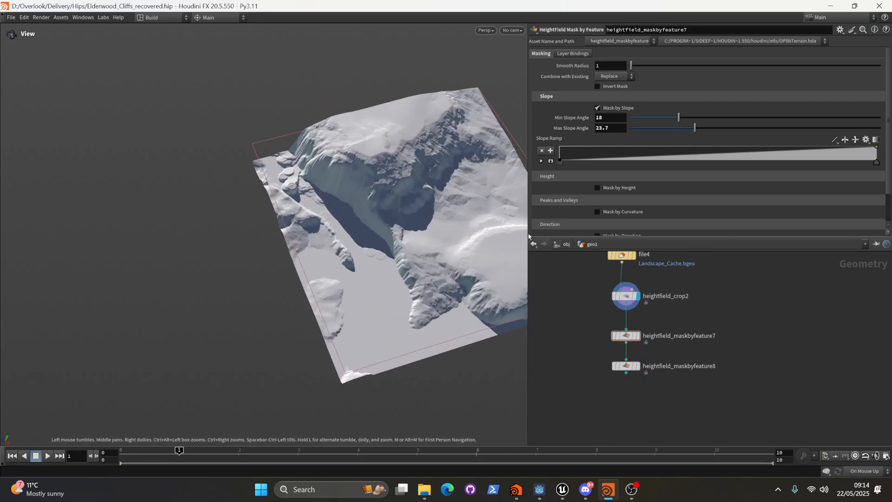
{"action": "left_click", "coordinate": [626, 367]}
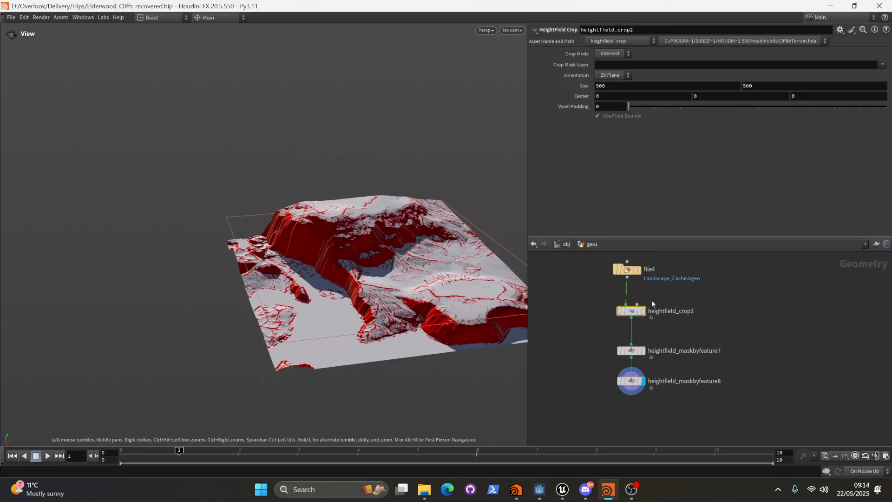
{"action": "mouse_move", "coordinate": [762, 83]}
{"action": "type", "text": "1000"}
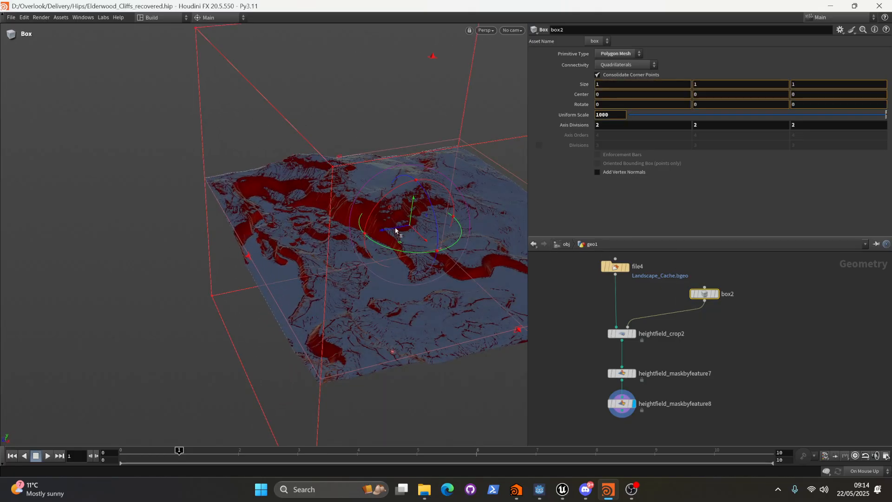
Step: Move and resize the guide box with handles so the crop frames the desired terrain patch
{"action": "left_click_drag", "start_coordinate": [399, 231], "coordinate": [299, 199]}
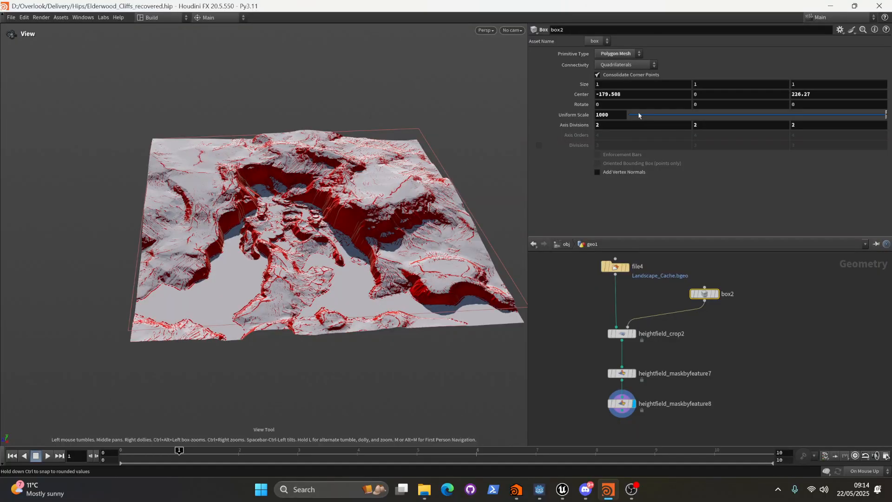
{"action": "mouse_move", "coordinate": [630, 118]}
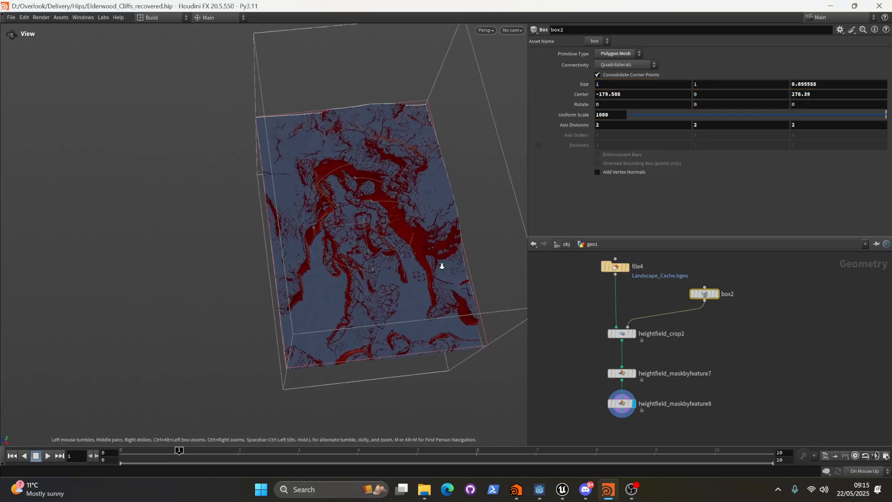
{"action": "left_click_drag", "start_coordinate": [442, 266], "coordinate": [350, 251]}
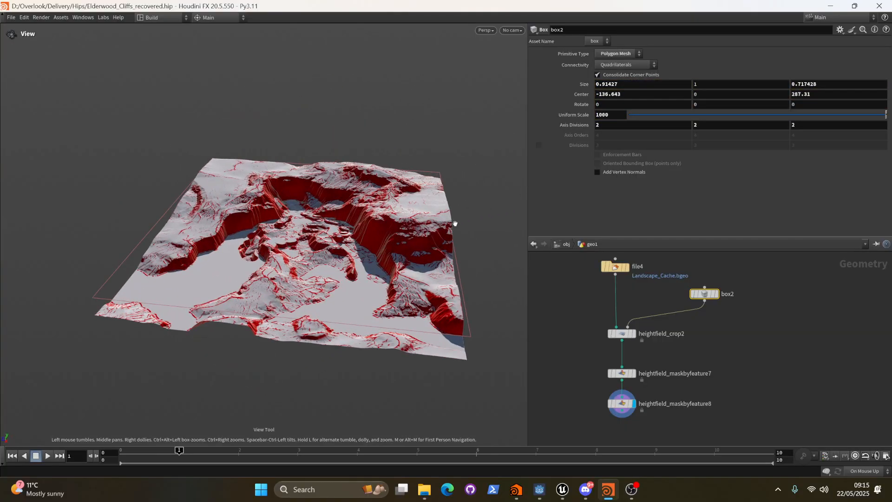
{"action": "left_click_drag", "start_coordinate": [455, 223], "coordinate": [335, 205]}
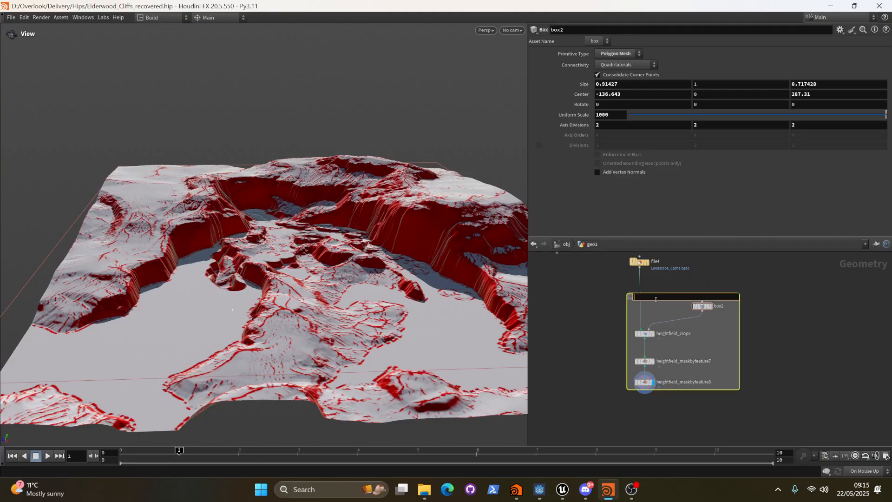
Step: Name the network box 'Mask Terrain' and review the cropped terrain near the cliffs
{"action": "type", "text": "Mask Terrain"}
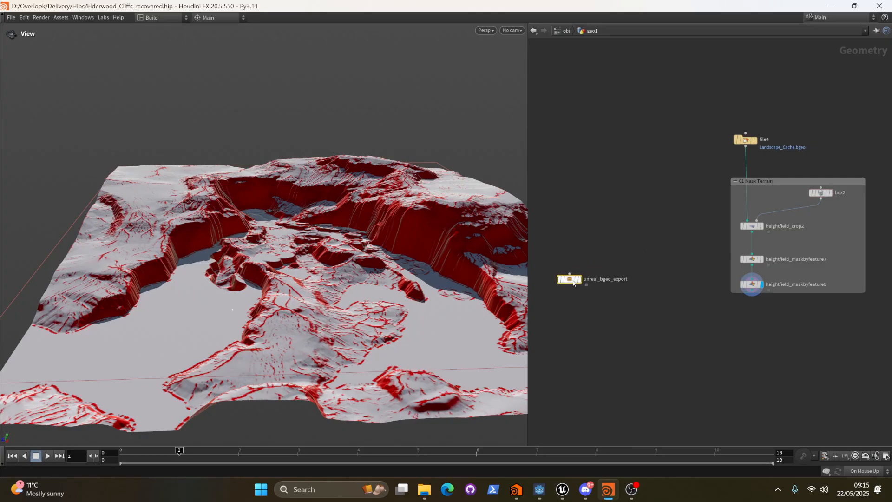
{"action": "left_click_drag", "start_coordinate": [262, 228], "coordinate": [308, 217]}
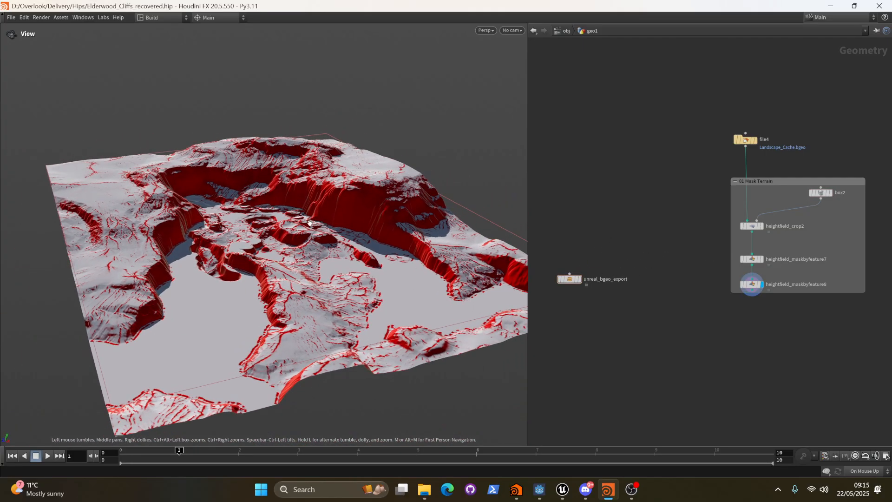
{"action": "left_click_drag", "start_coordinate": [308, 223], "coordinate": [351, 244]}
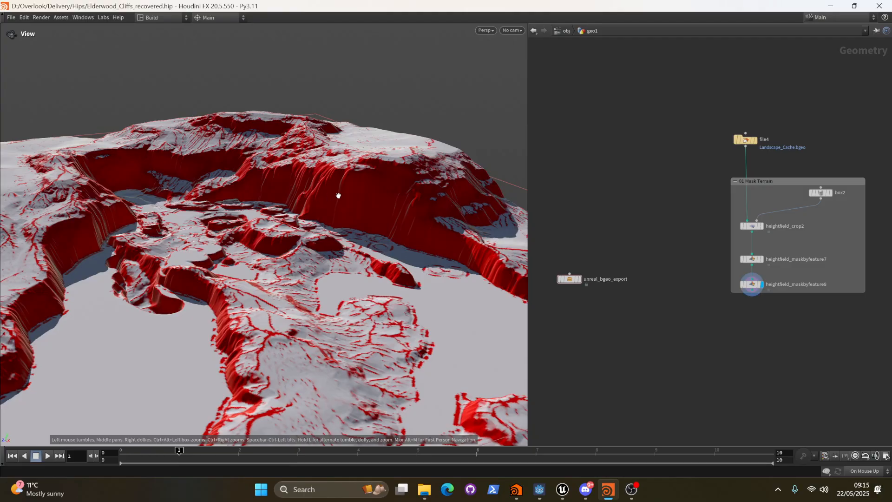
{"action": "left_click_drag", "start_coordinate": [337, 196], "coordinate": [159, 306]}
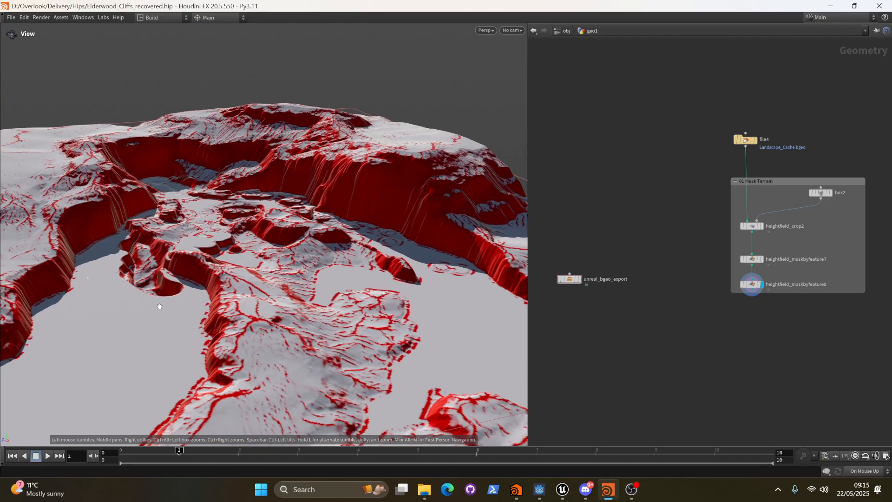